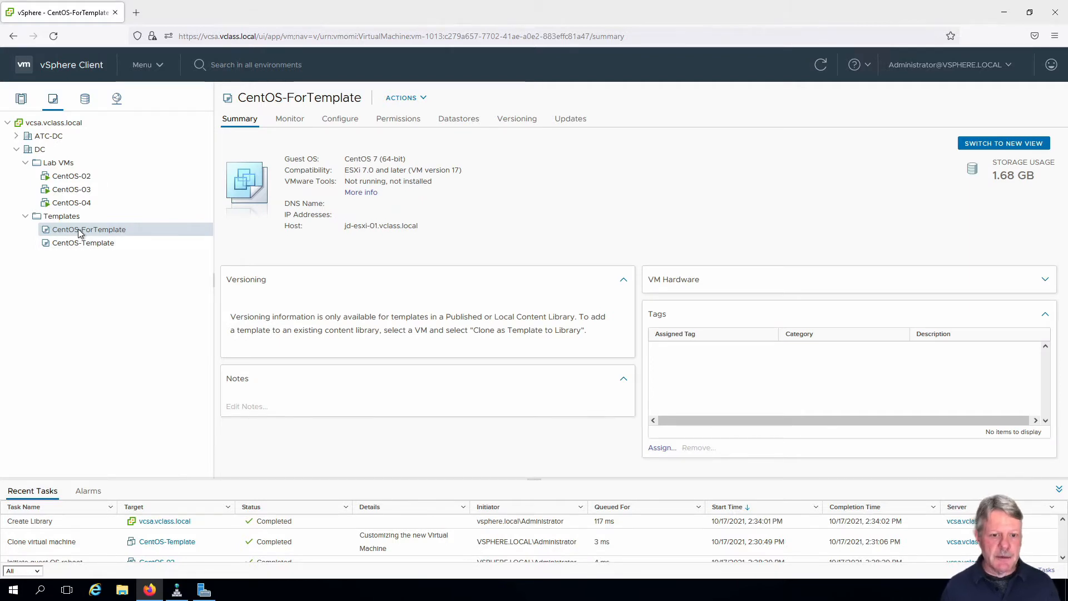
# Step: Bring up the actions menu for the CentOS-ForTemplate template in the Templates folder
pyautogui.rightClick(88, 229)
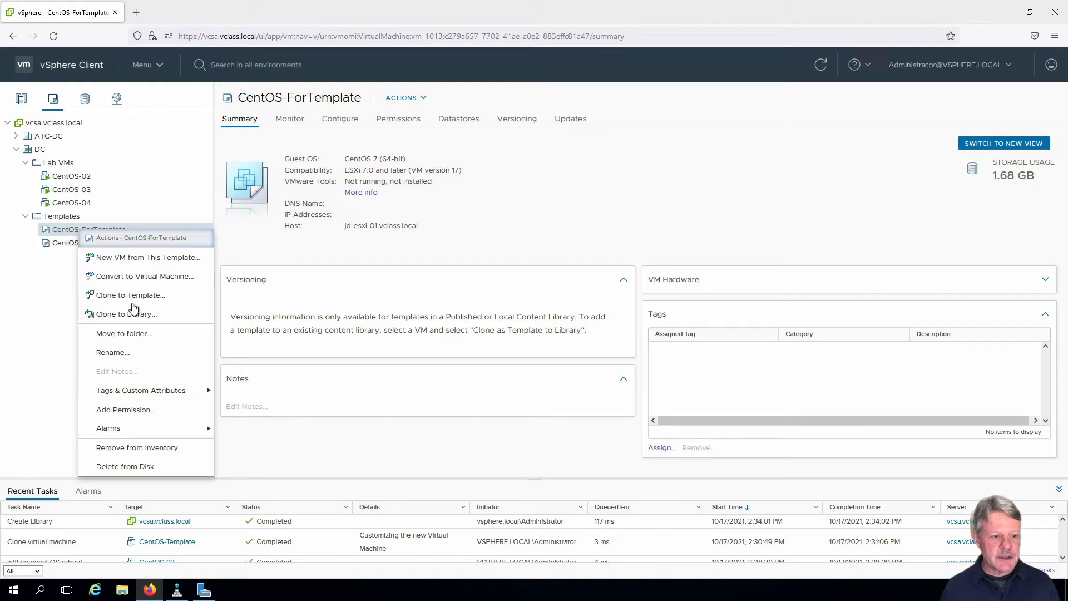
# Step: Clone to Library into VM-Library as new template CentOS-LibTemplate and confirm with OK
pyautogui.click(126, 314)
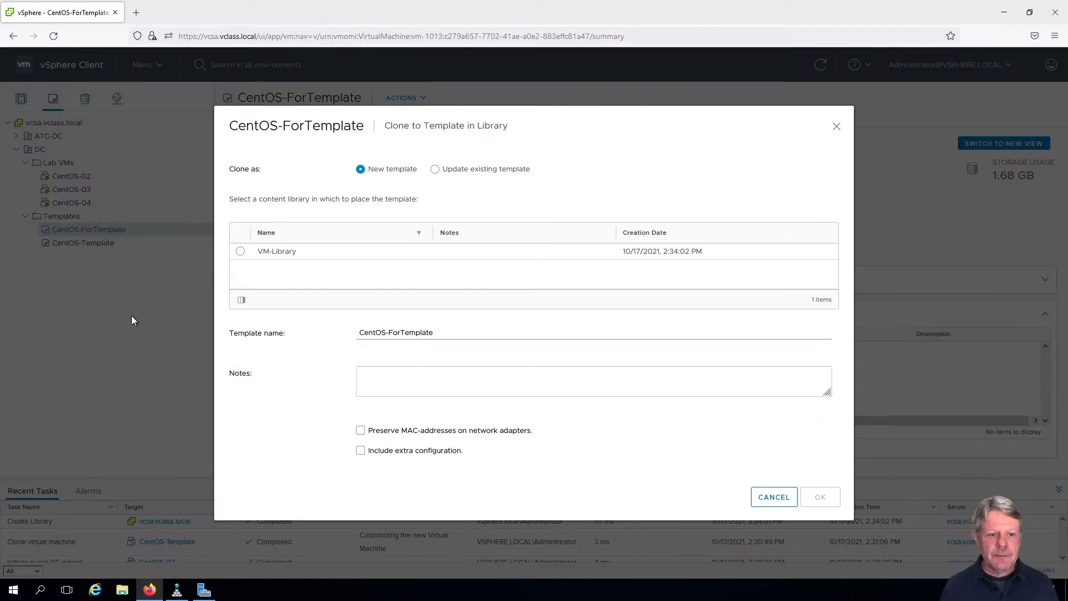
pyautogui.moveTo(365, 180)
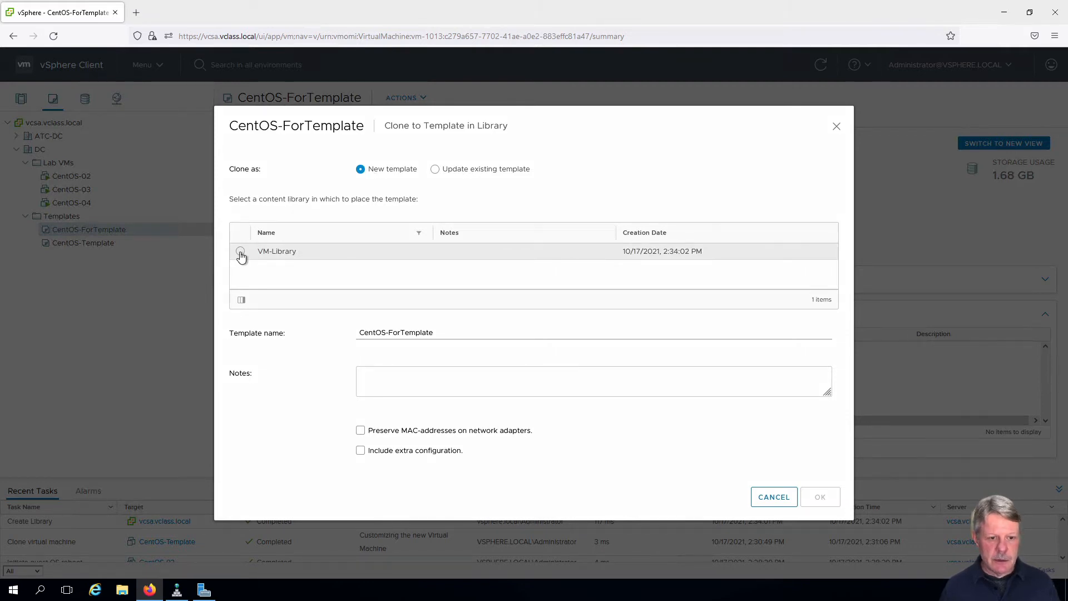
pyautogui.click(241, 251)
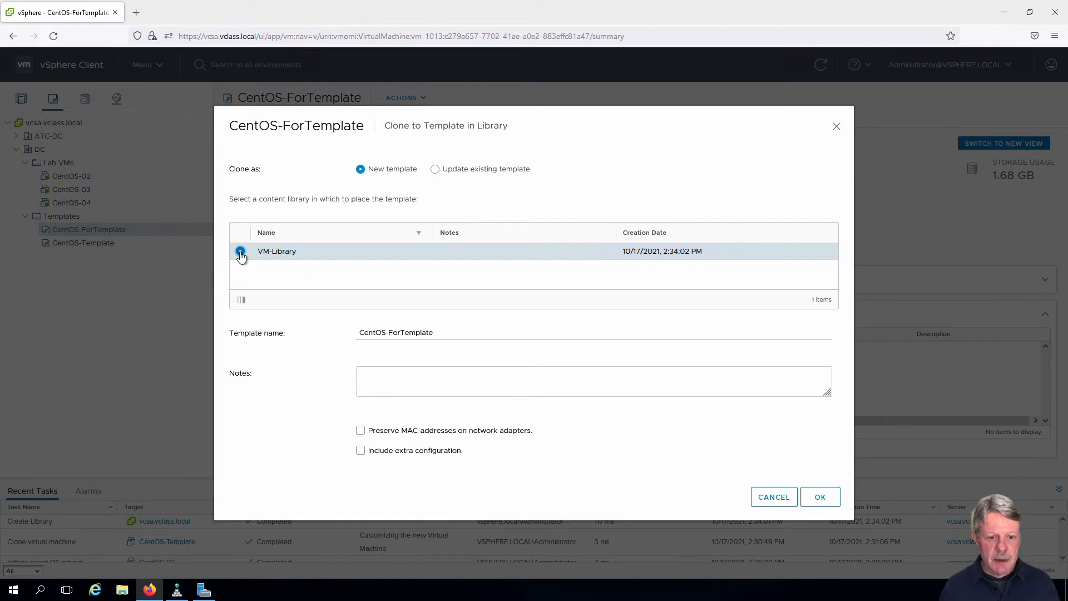
pyautogui.click(240, 250)
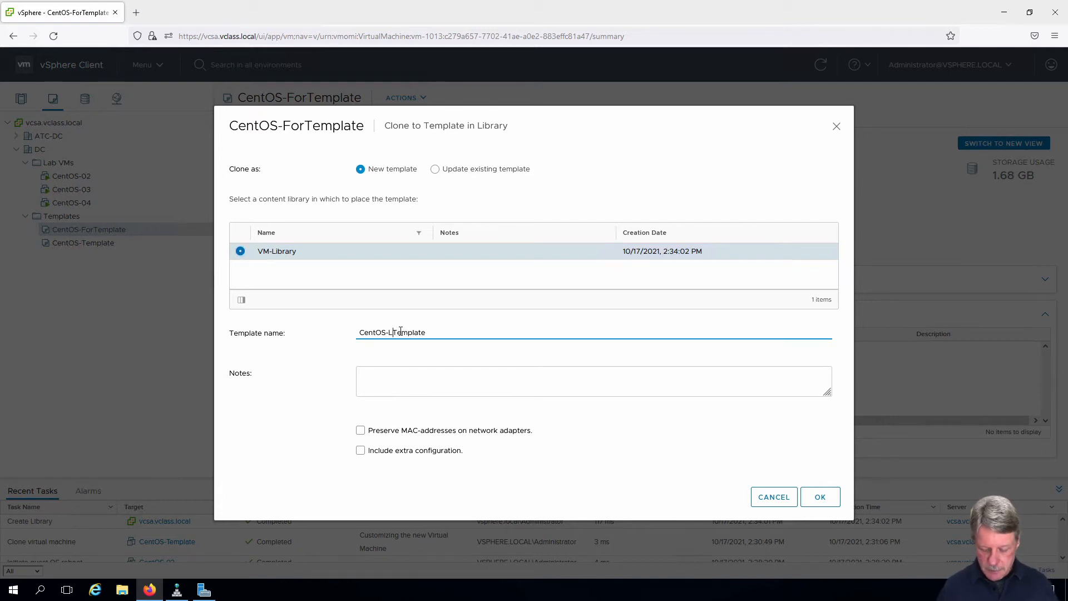
pyautogui.write('Lib')
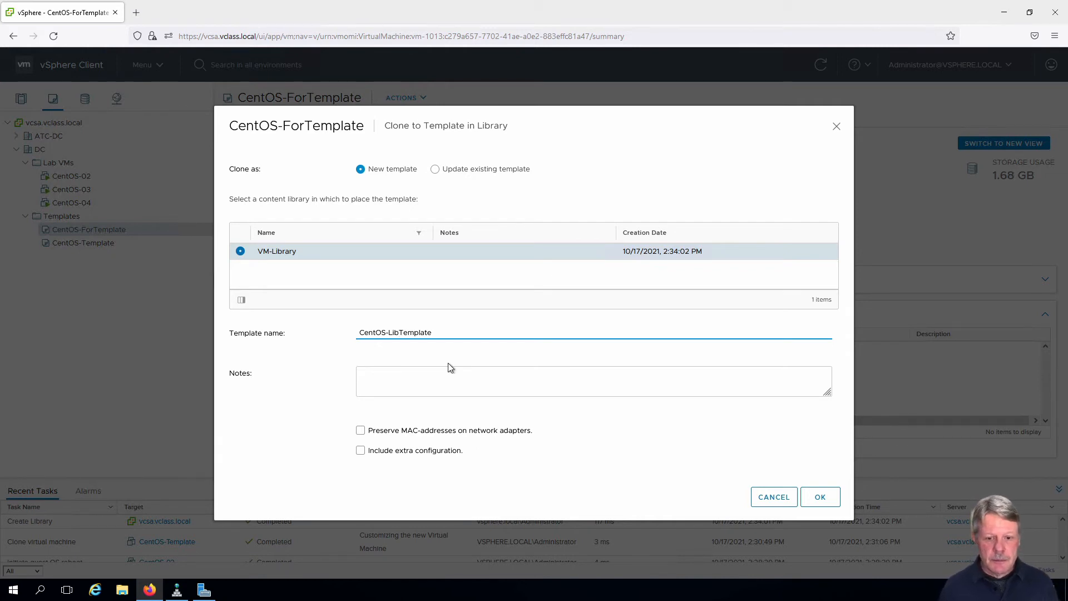
pyautogui.moveTo(820, 496)
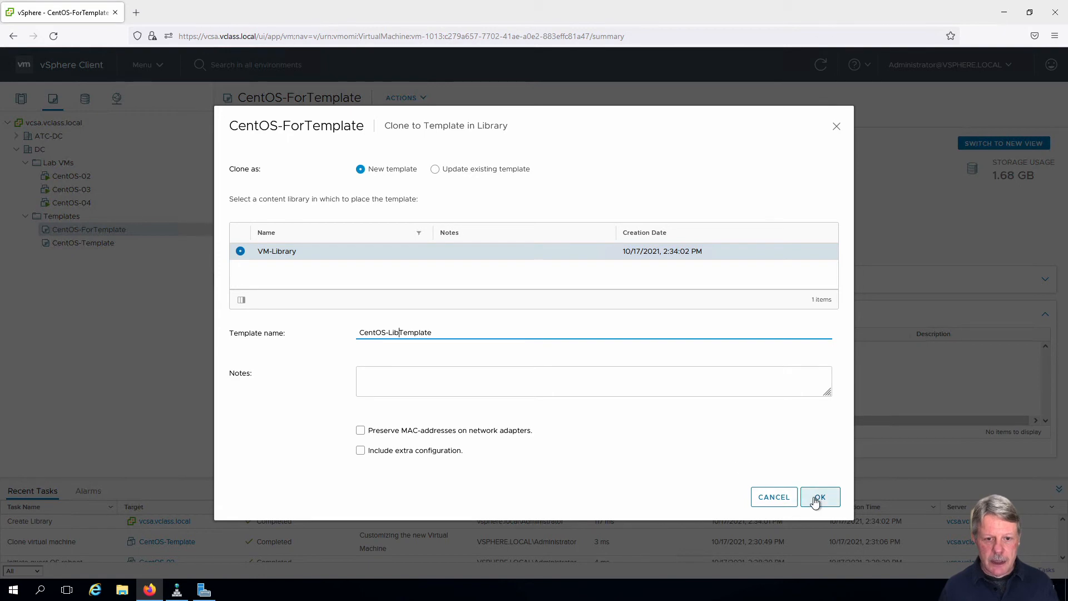
pyautogui.click(820, 496)
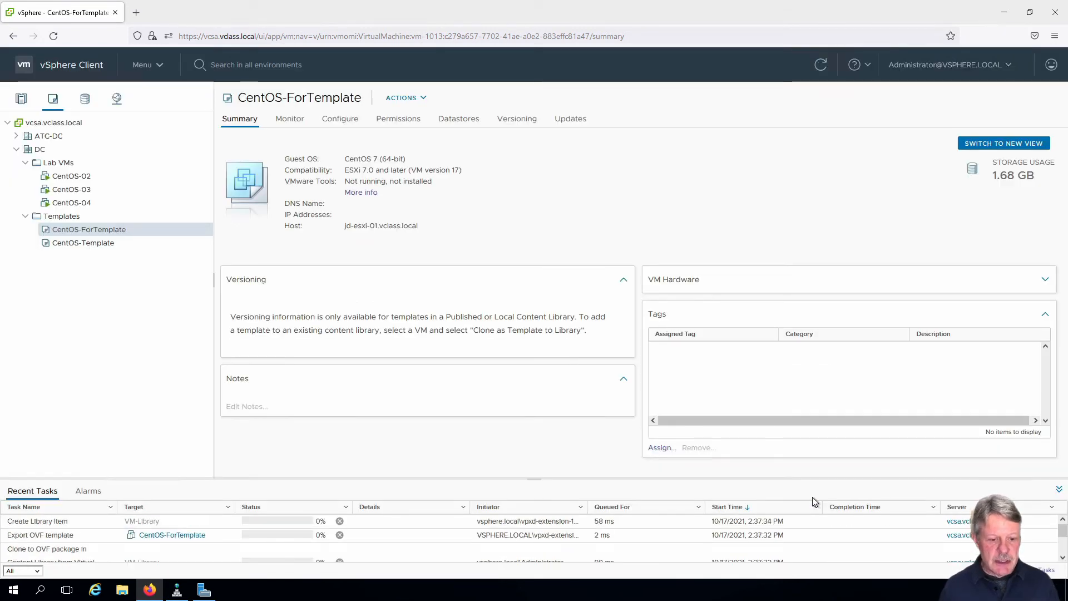